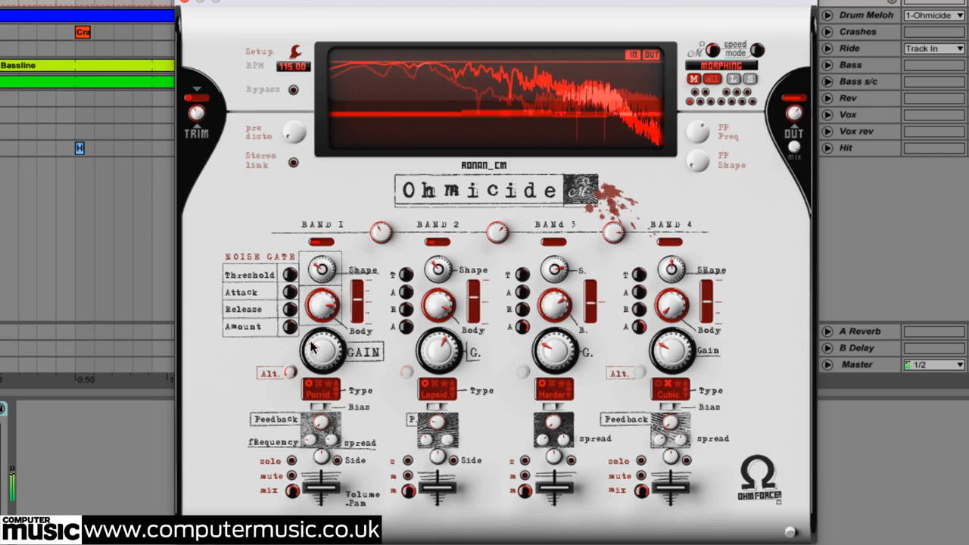
Scroll through the .pbk preset bank files in the Ohmicide folder.
{"action": "left_click_drag", "start_coordinate": [554, 348], "coordinate": [554, 326]}
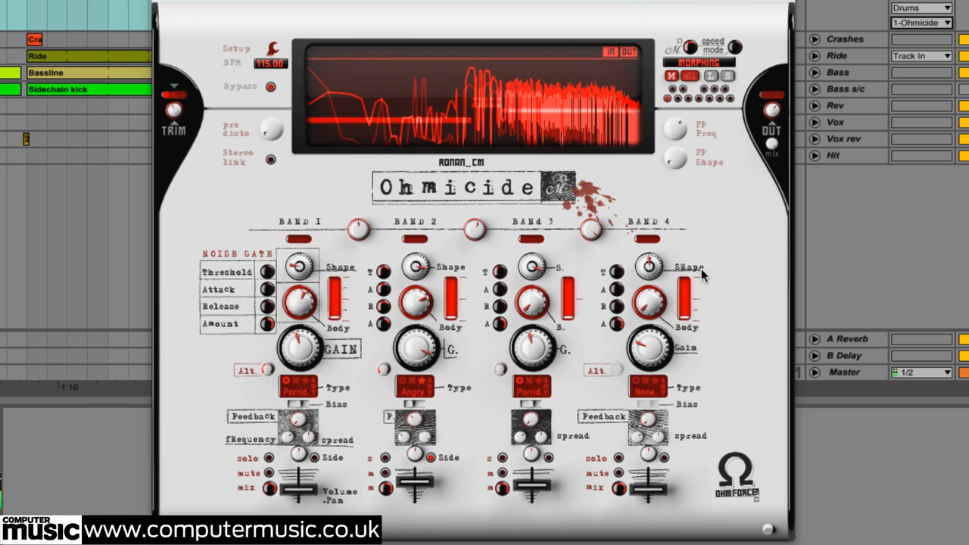
{"action": "mouse_move", "coordinate": [879, 202]}
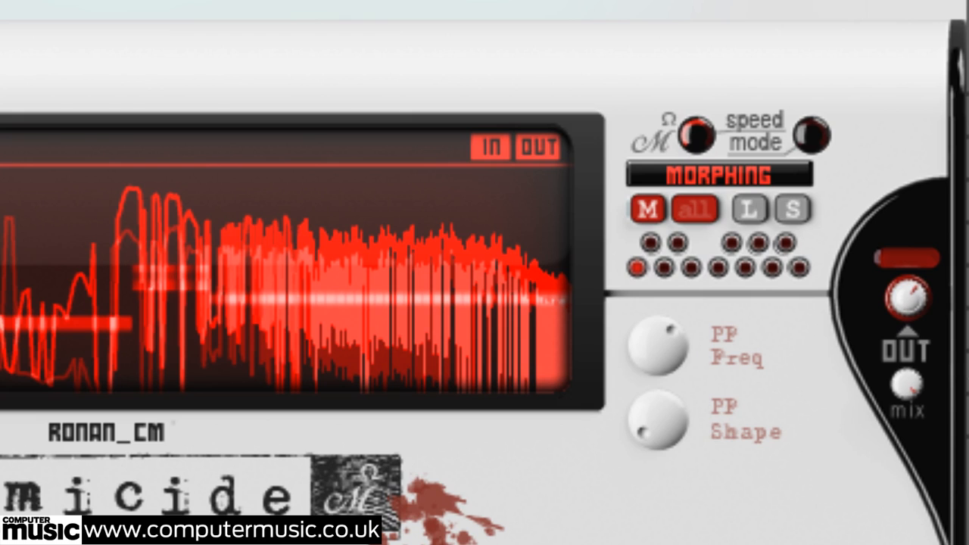
{"action": "mouse_move", "coordinate": [931, 386]}
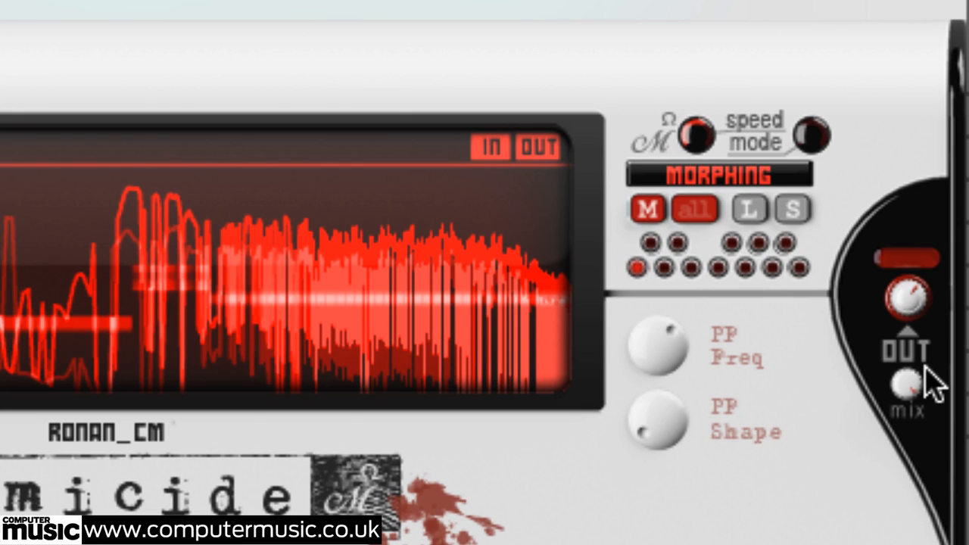
{"action": "mouse_move", "coordinate": [749, 220]}
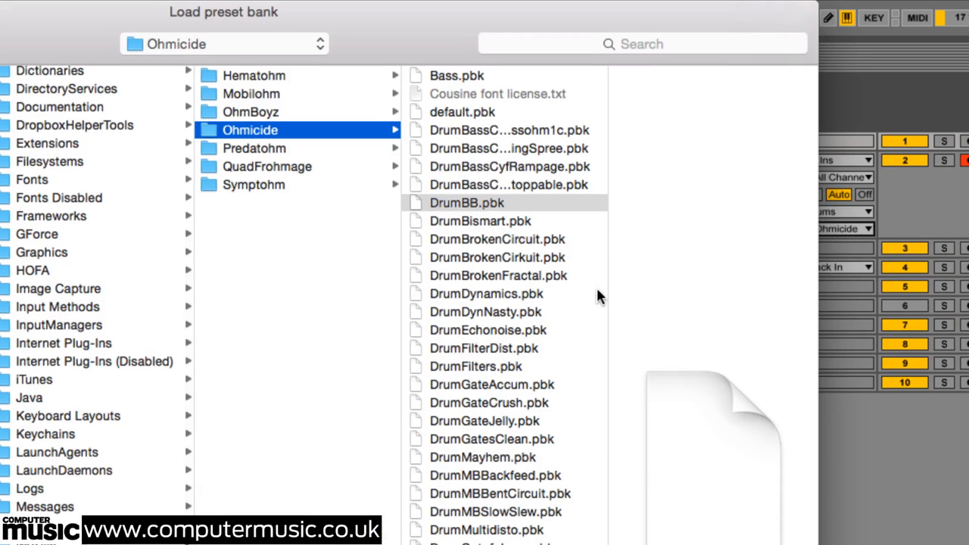
{"action": "mouse_move", "coordinate": [500, 425]}
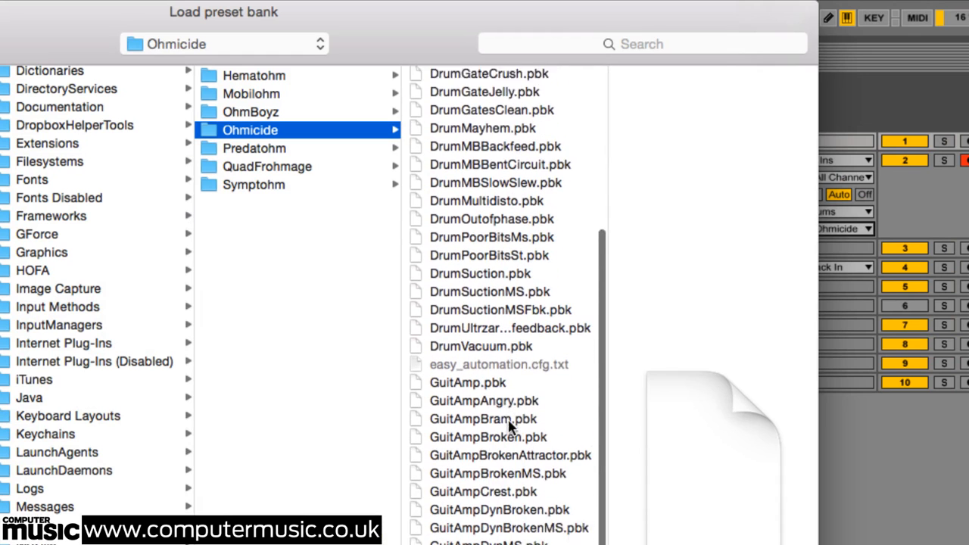
{"action": "scroll", "scroll_direction": "down", "scroll_amount": 3}
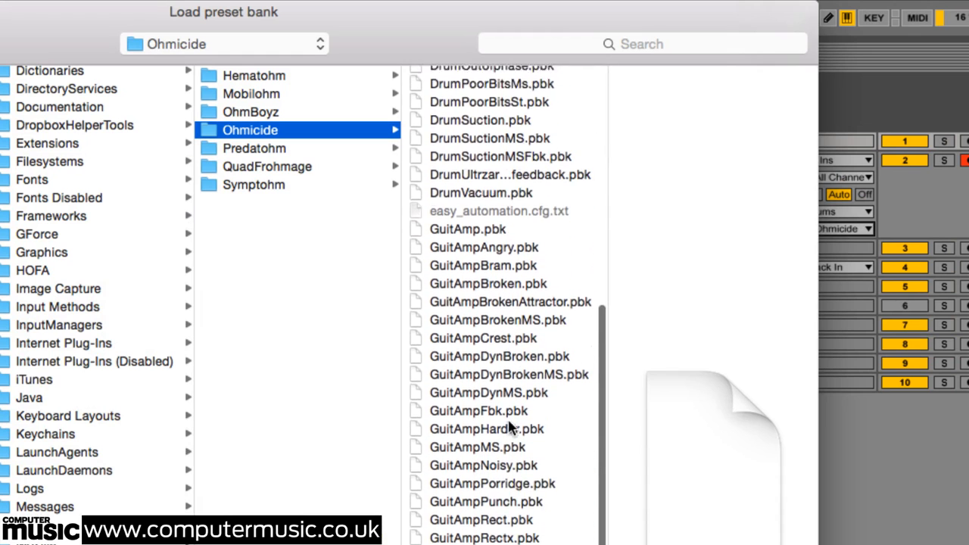
{"action": "scroll", "scroll_direction": "down", "scroll_amount": 3}
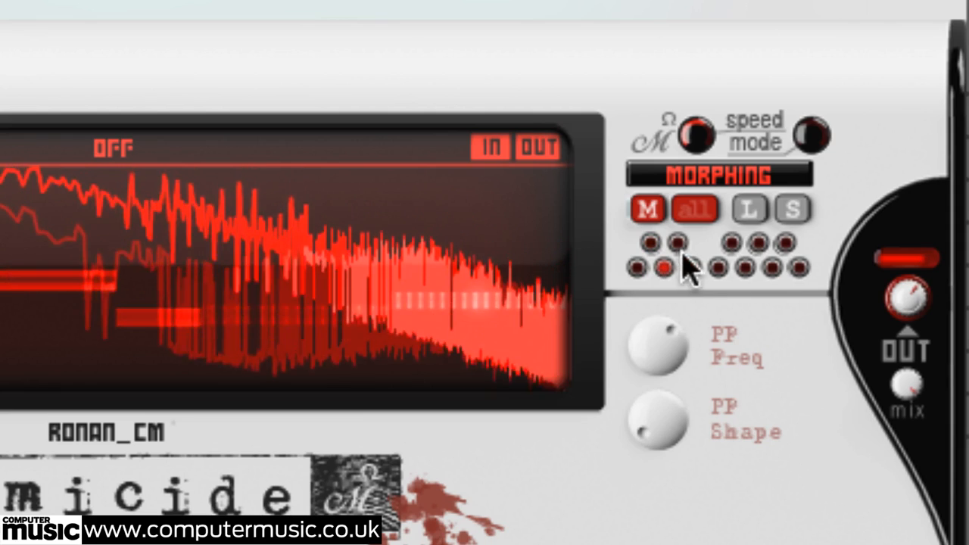
Pick a Melohman slot and confirm the MIDI track routes to Drums / 1-Ohmicide.
{"action": "left_click", "coordinate": [690, 269]}
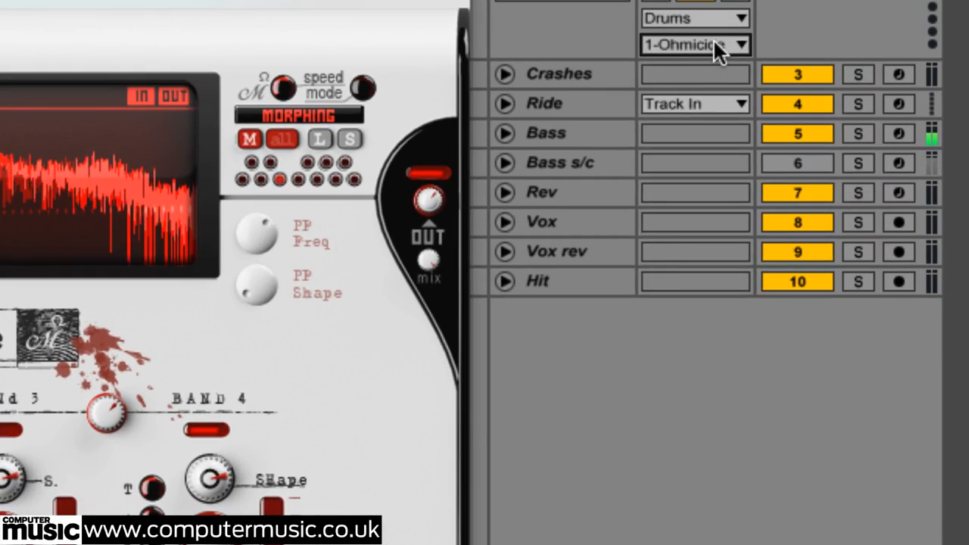
{"action": "left_click", "coordinate": [694, 44]}
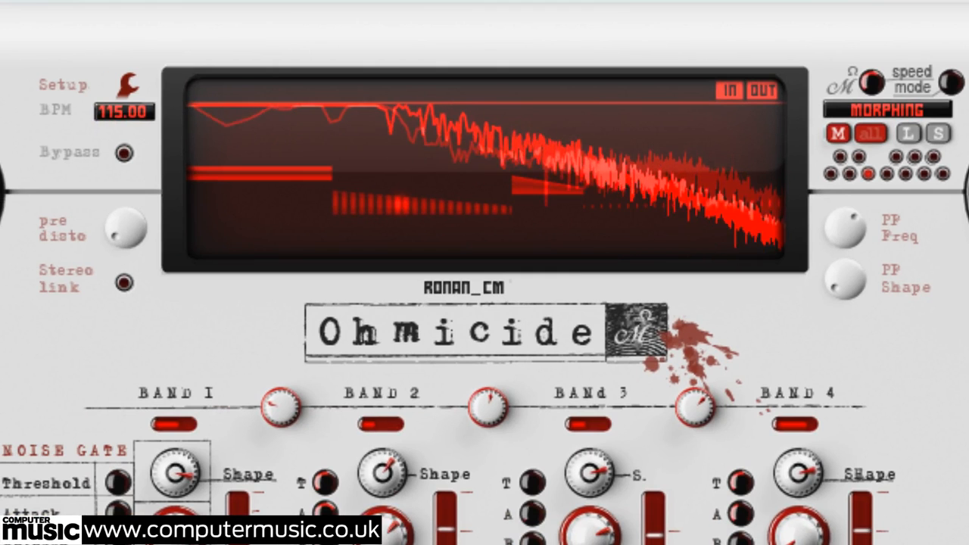
Set Melohman Mapping to Octave 4 from the Setup menu's Melohman settings.
{"action": "left_click", "coordinate": [124, 83]}
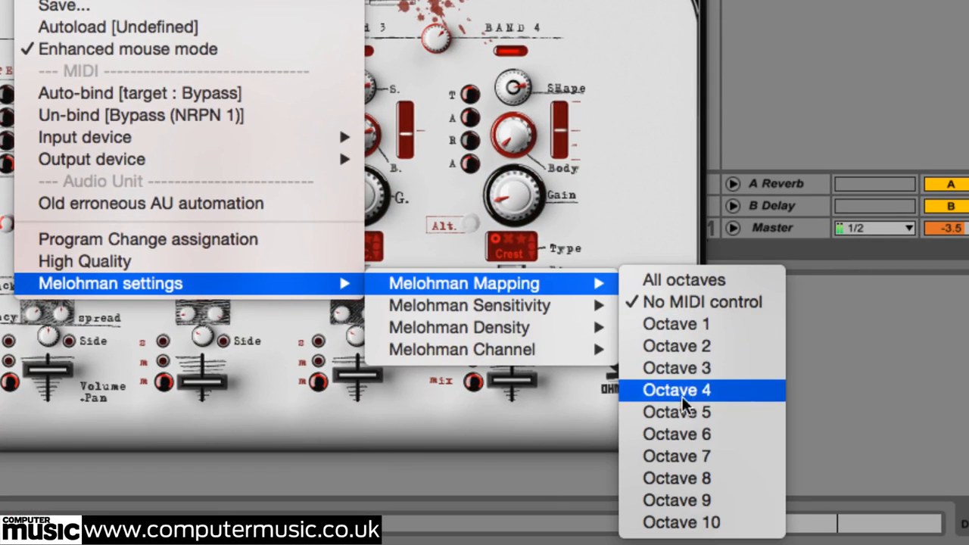
{"action": "left_click", "coordinate": [675, 390]}
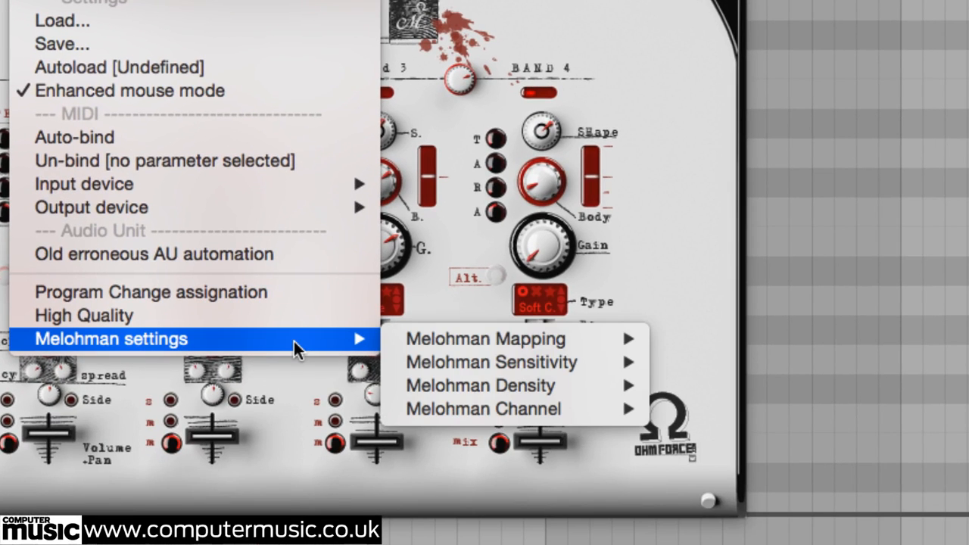
{"action": "mouse_move", "coordinate": [491, 362]}
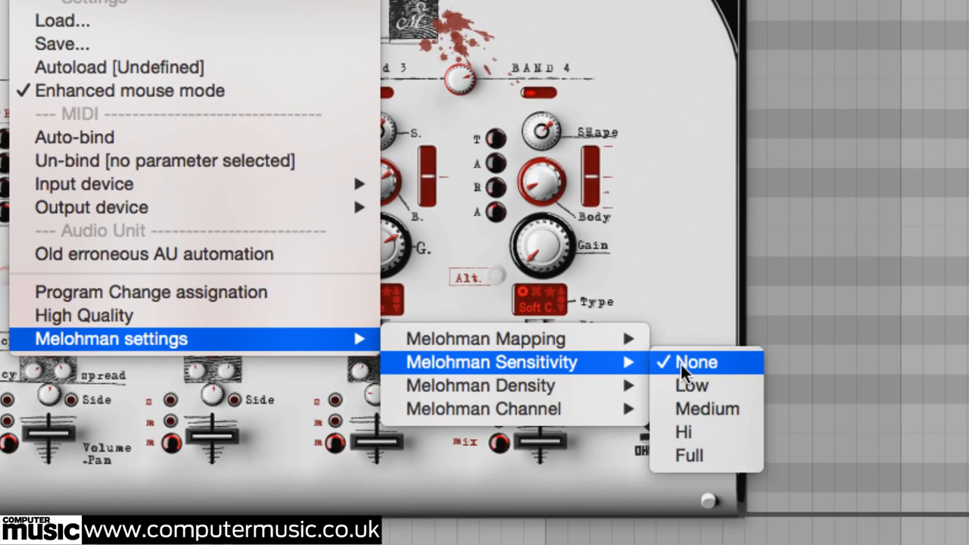
{"action": "mouse_move", "coordinate": [700, 433]}
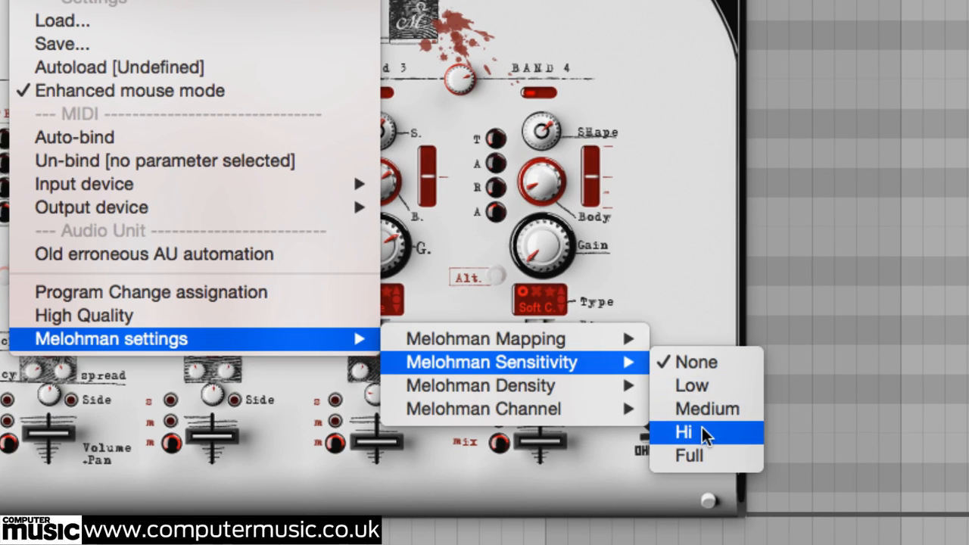
Set Melohman Sensitivity to Hi.
{"action": "left_click", "coordinate": [682, 433]}
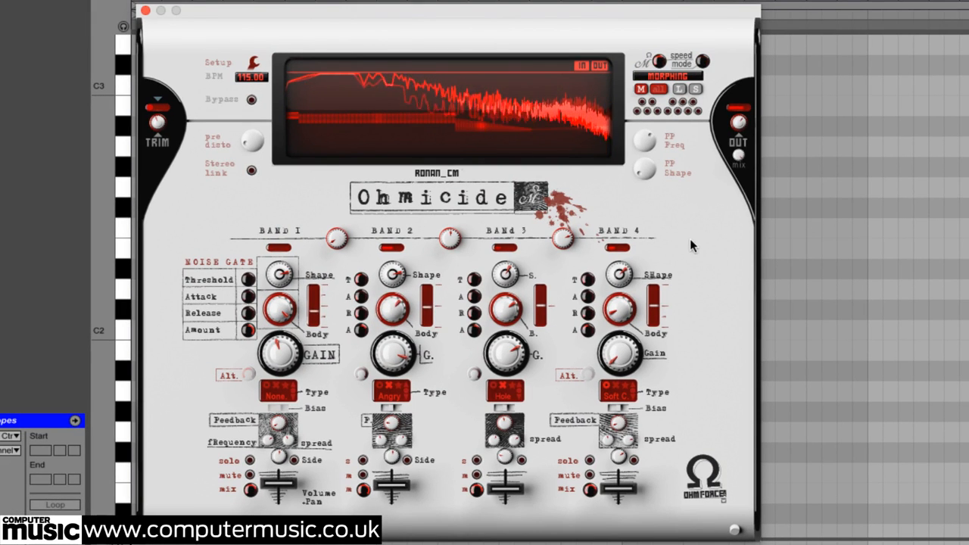
{"action": "mouse_move", "coordinate": [691, 269]}
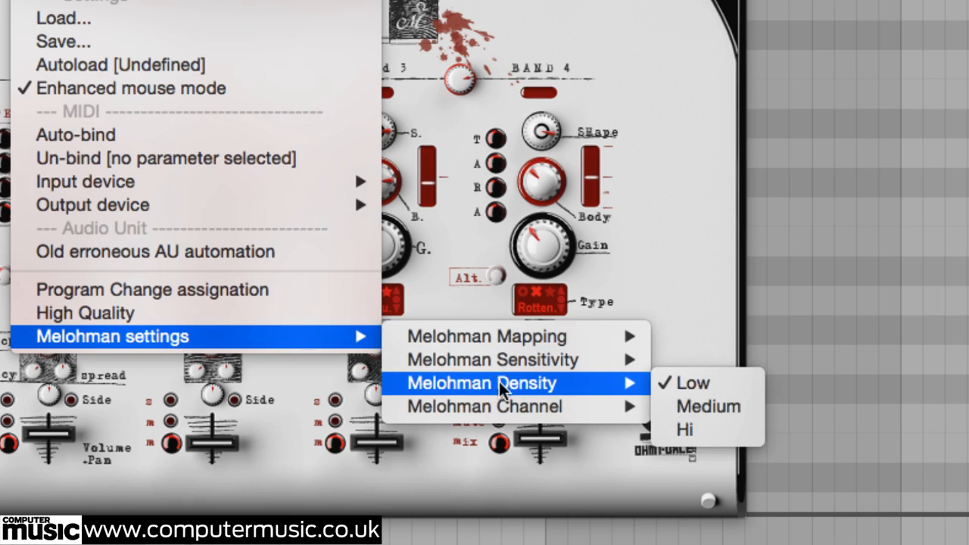
{"action": "mouse_move", "coordinate": [684, 430]}
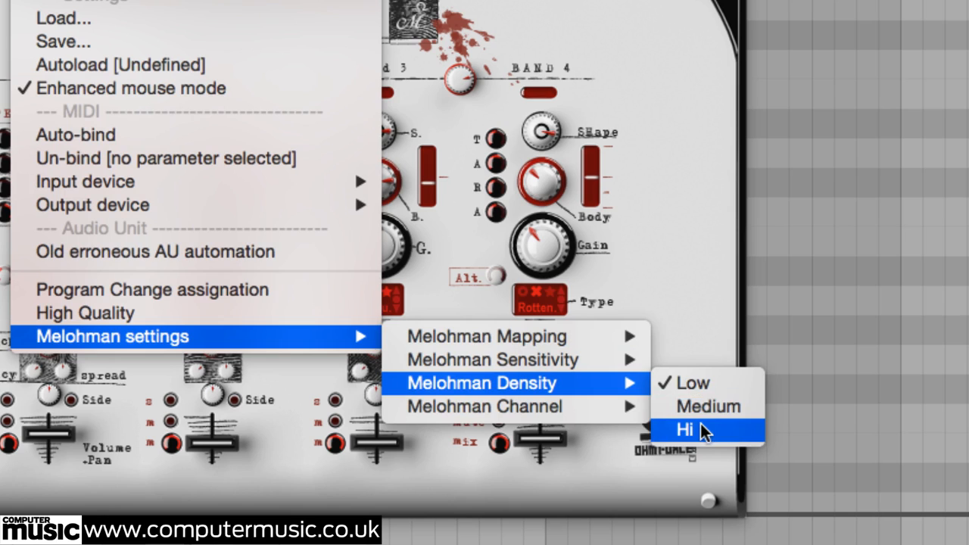
Set Melohman Density to Hi.
{"action": "left_click", "coordinate": [685, 430]}
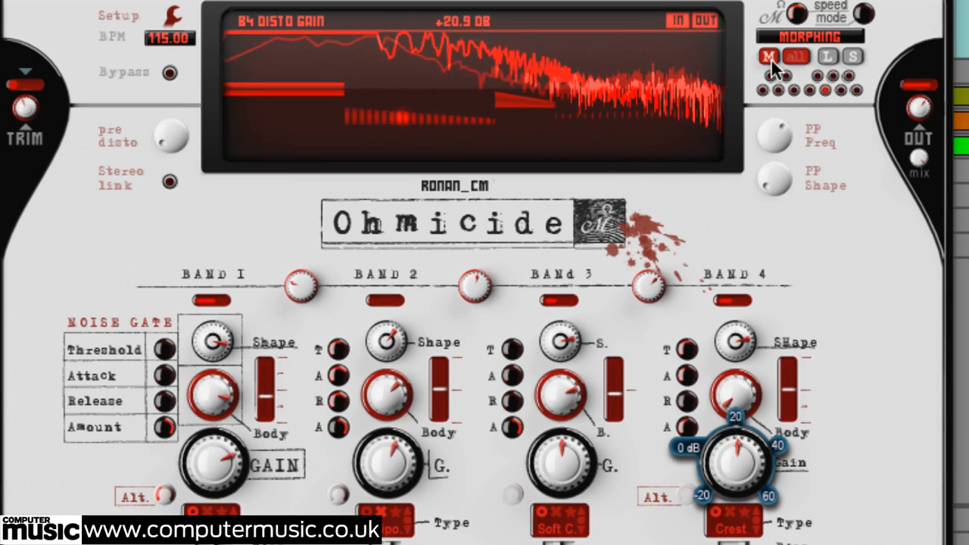
Start the whole meta-patch save and confirm the overwrite warning.
{"action": "left_click", "coordinate": [769, 55]}
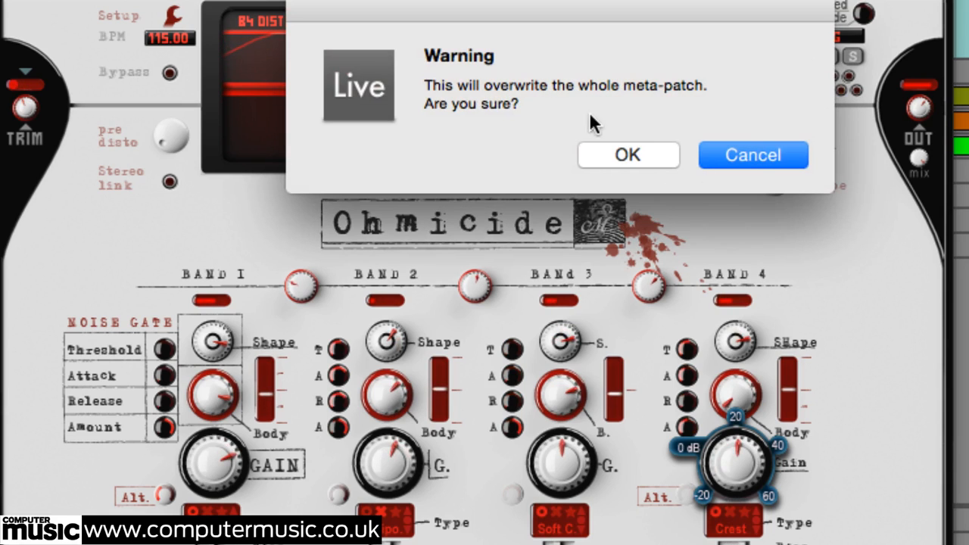
{"action": "left_click", "coordinate": [751, 154]}
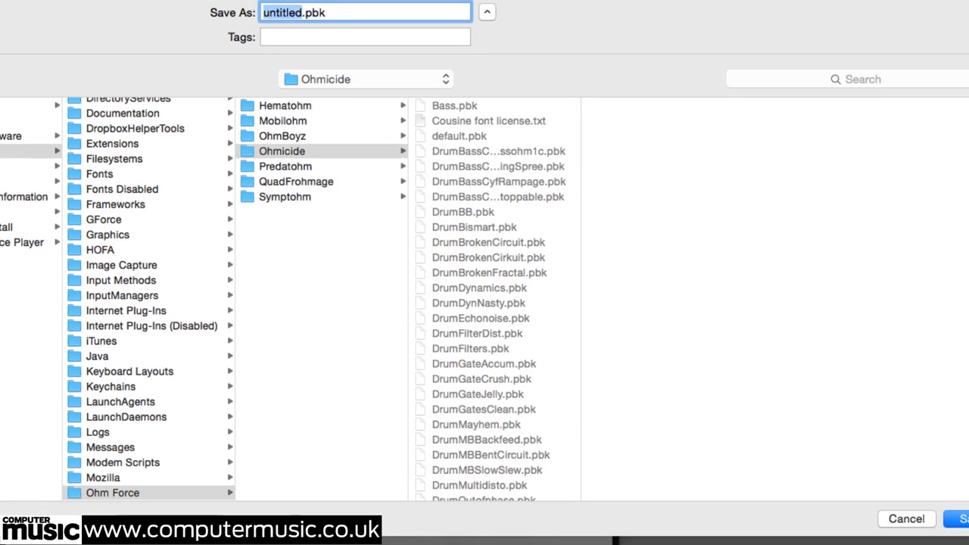
Name the meta-patch file 'Cm Drums.pbk' in the Ohmicide presets folder.
{"action": "type", "text": "Cm Drums.pbk"}
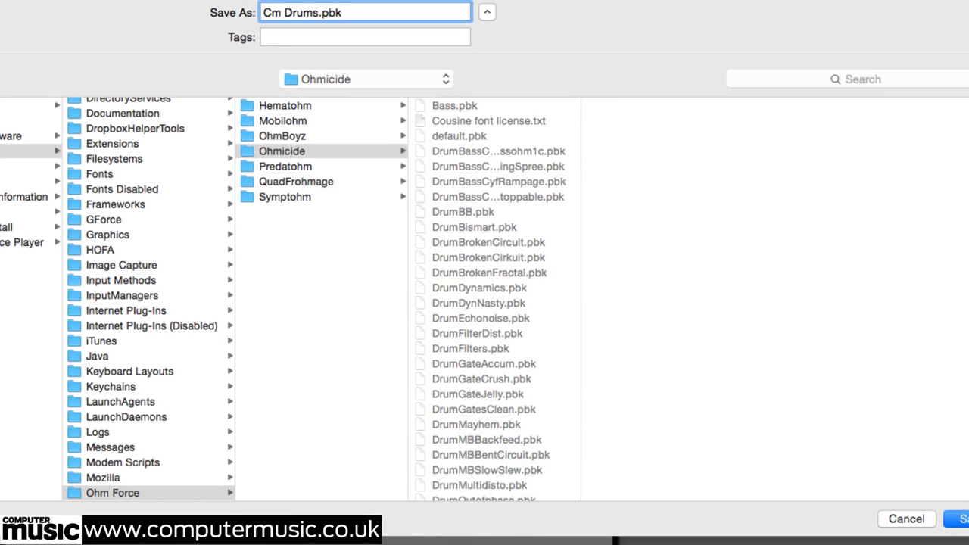